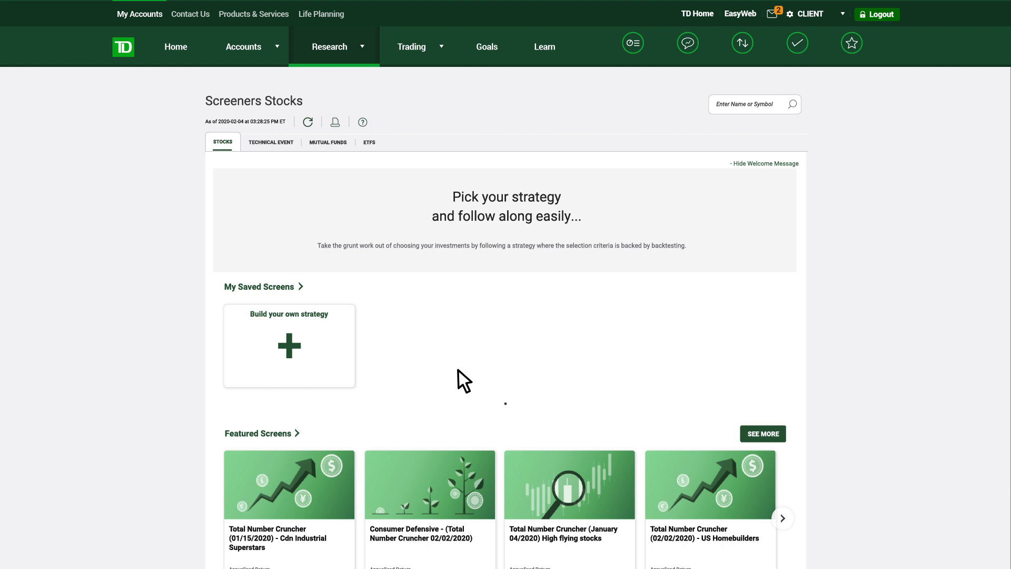
- Build a custom screen with the Sector & Industry criterion, then view ABC1 Inc.'s Overview from its Action menu
{"action": "left_click", "coordinate": [289, 346]}
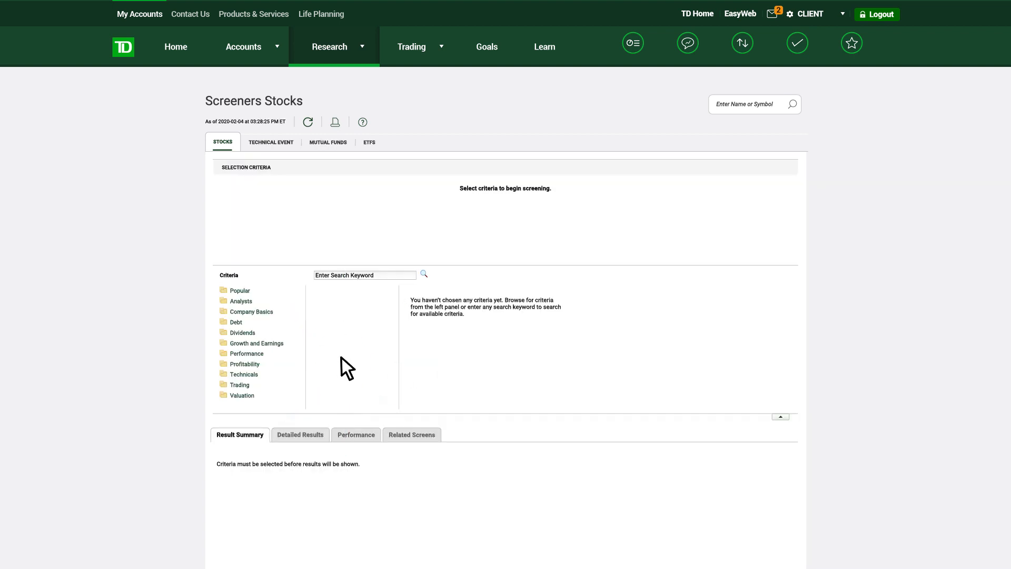
{"action": "left_click", "coordinate": [252, 311]}
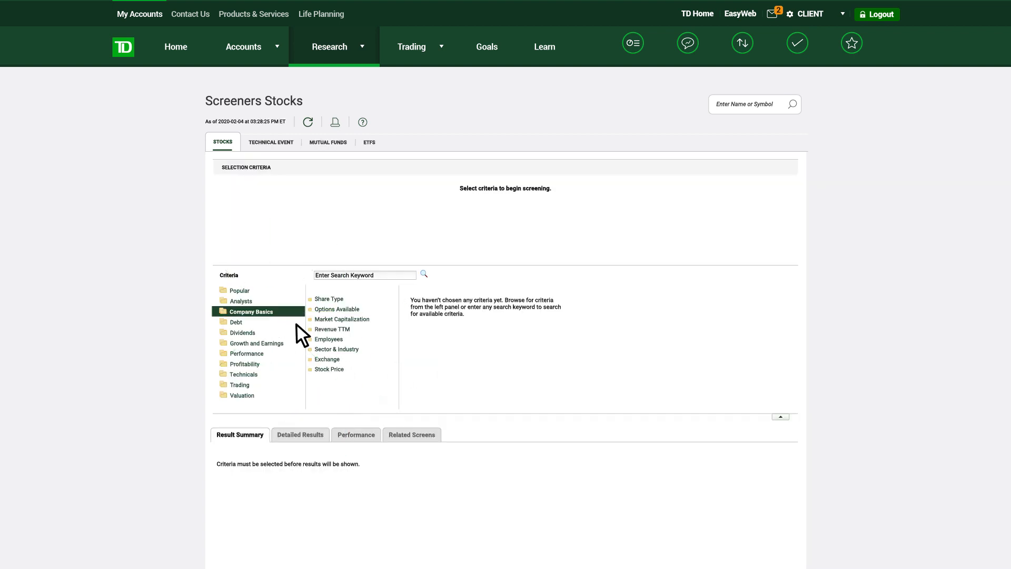
{"action": "left_click", "coordinate": [337, 349]}
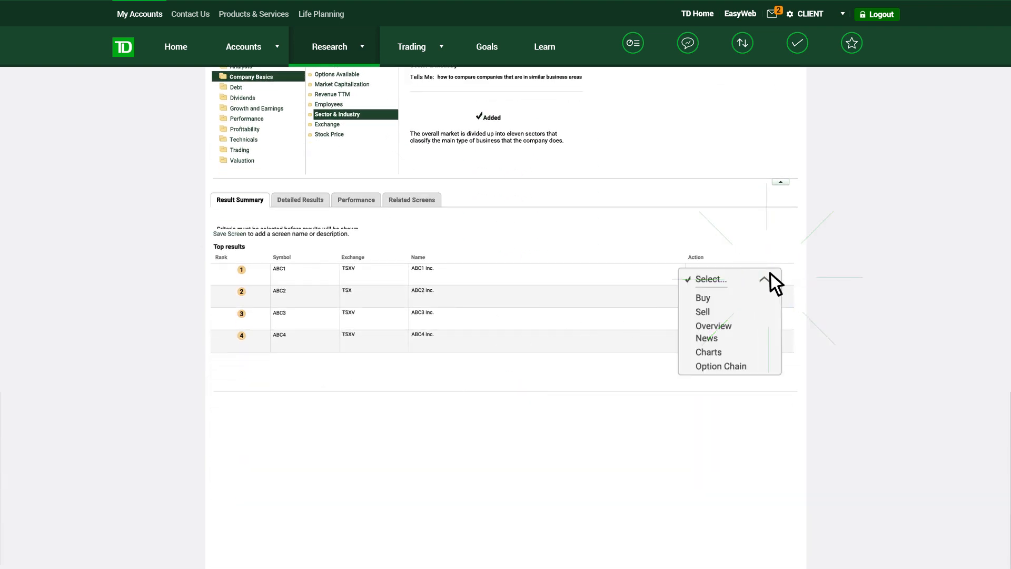
{"action": "left_click", "coordinate": [714, 326]}
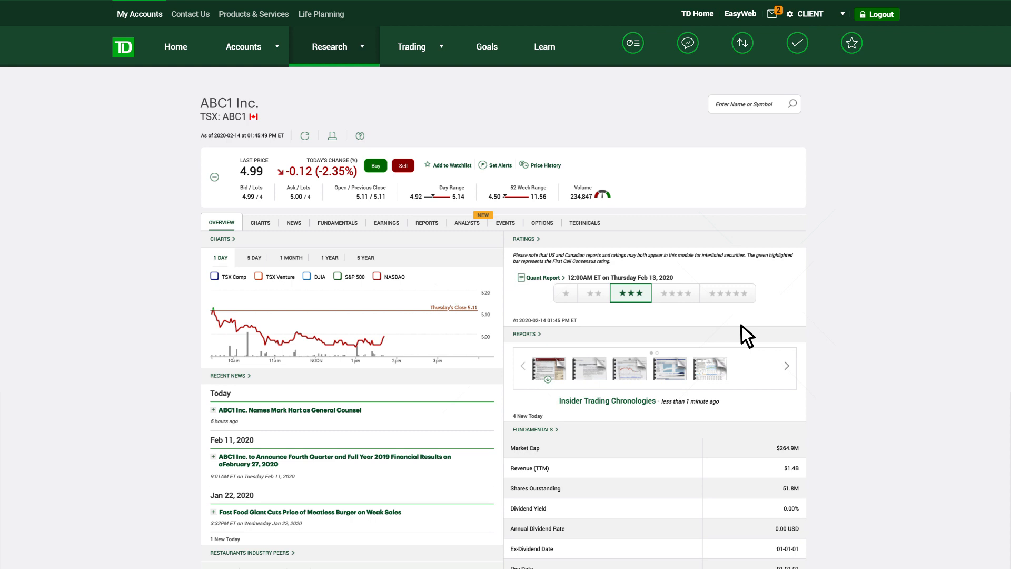
- Review ABC1 Inc.'s Fundamentals, Earnings and Reports research sections in turn
{"action": "left_click", "coordinate": [337, 223]}
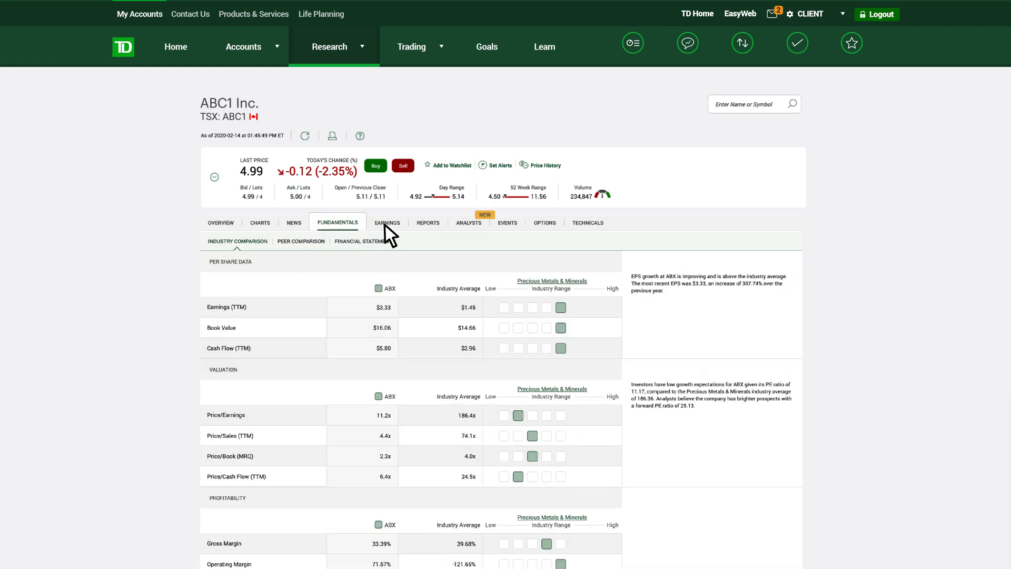
{"action": "left_click", "coordinate": [388, 222]}
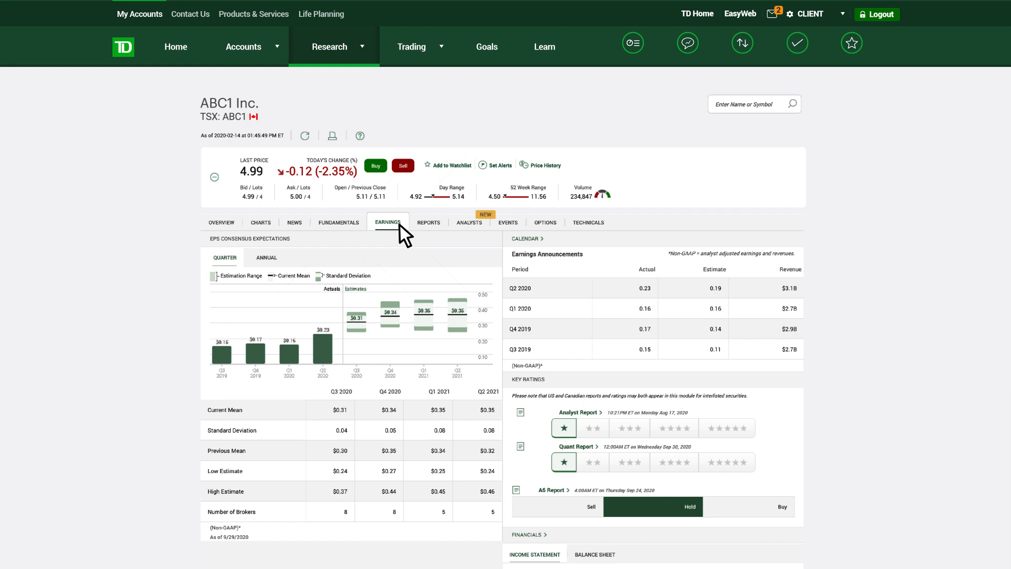
{"action": "left_click", "coordinate": [429, 222]}
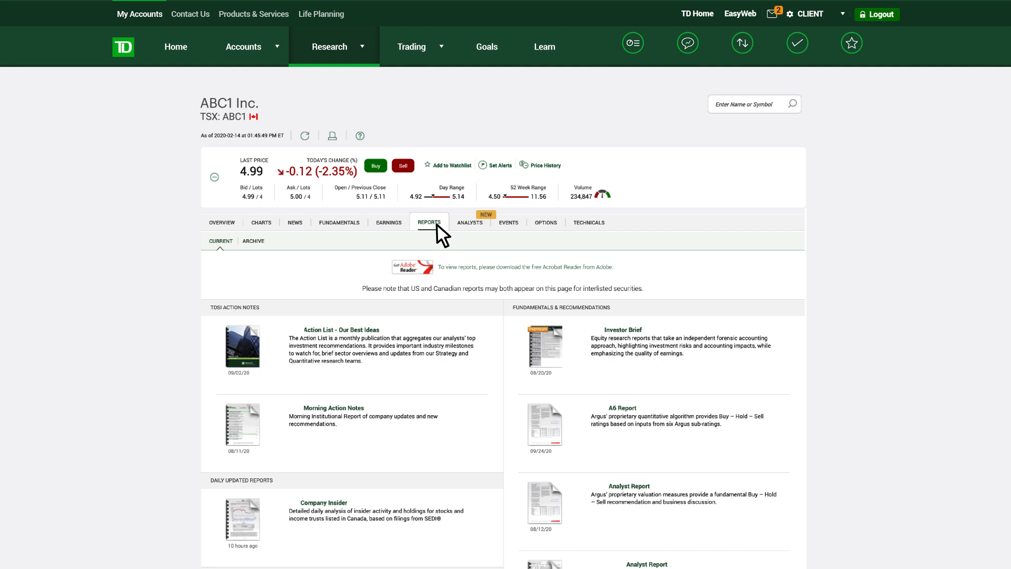
- Review ABC1 Inc.'s analyst price targets and ratings, then browse the Learning Centre's WebBroker video lessons
{"action": "left_click", "coordinate": [470, 222]}
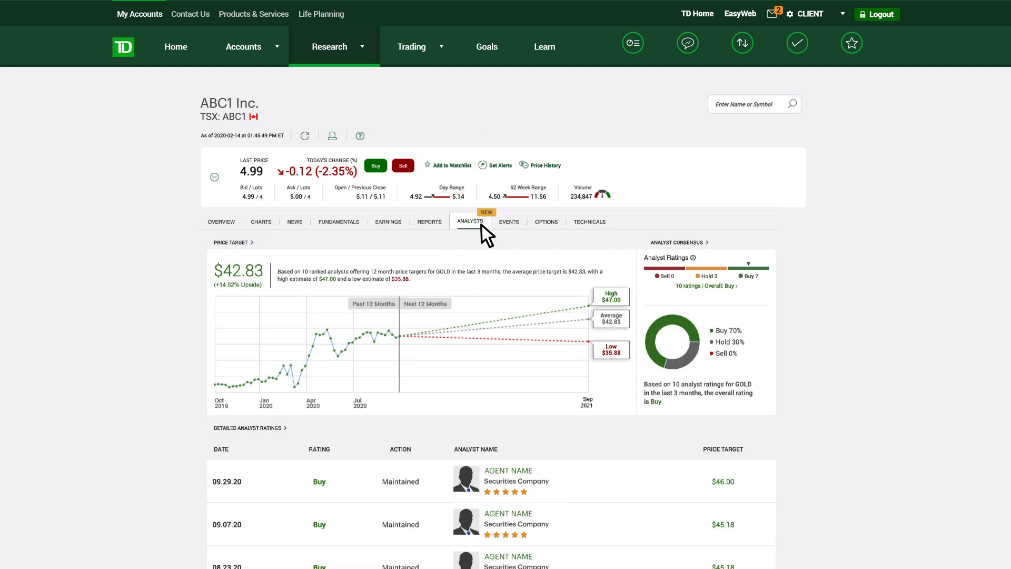
{"action": "scroll", "scroll_direction": "down", "scroll_amount": 3}
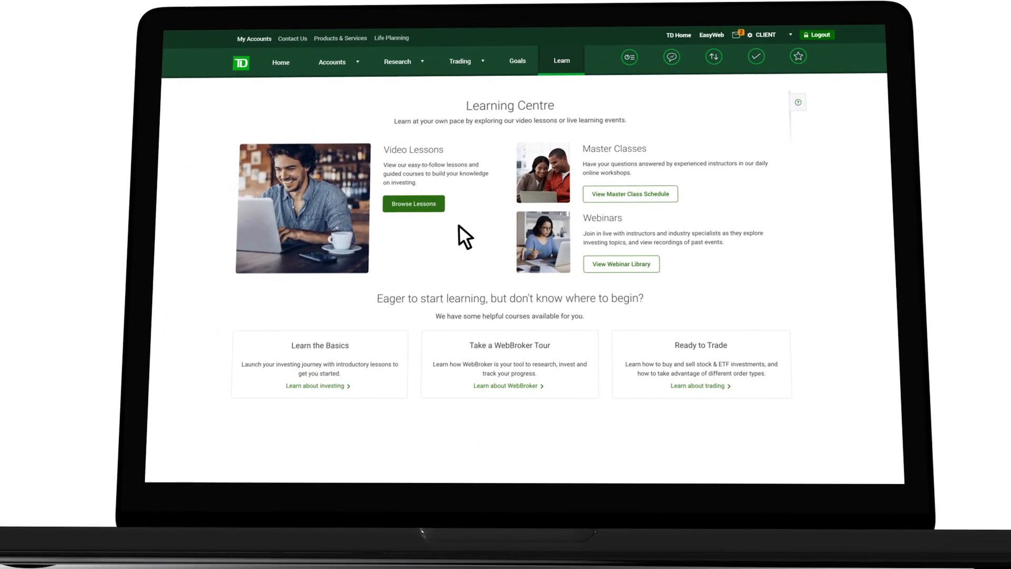
{"action": "left_click", "coordinate": [414, 203]}
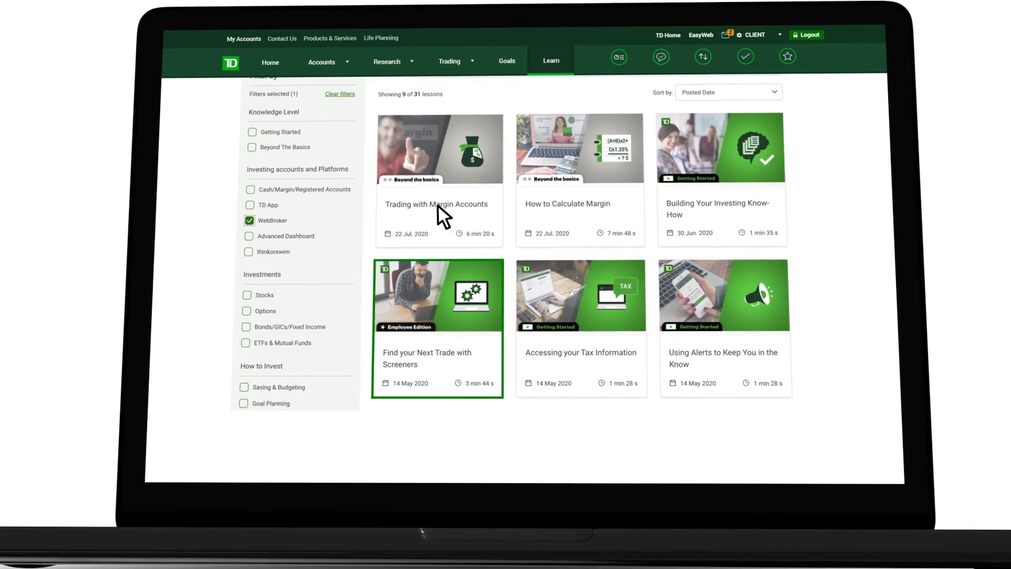